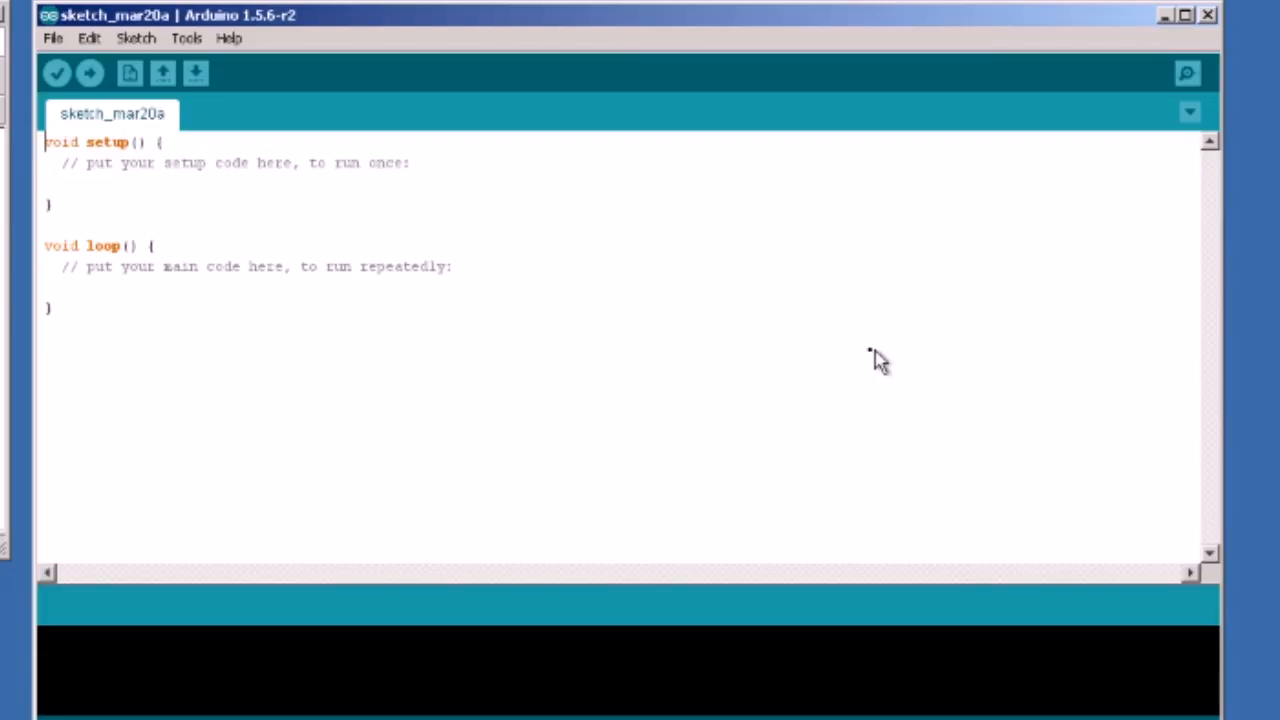
# Open the MPU6050_calibration sketch from the File > Sketchbook menu in a new window.
pyautogui.click(52, 38)
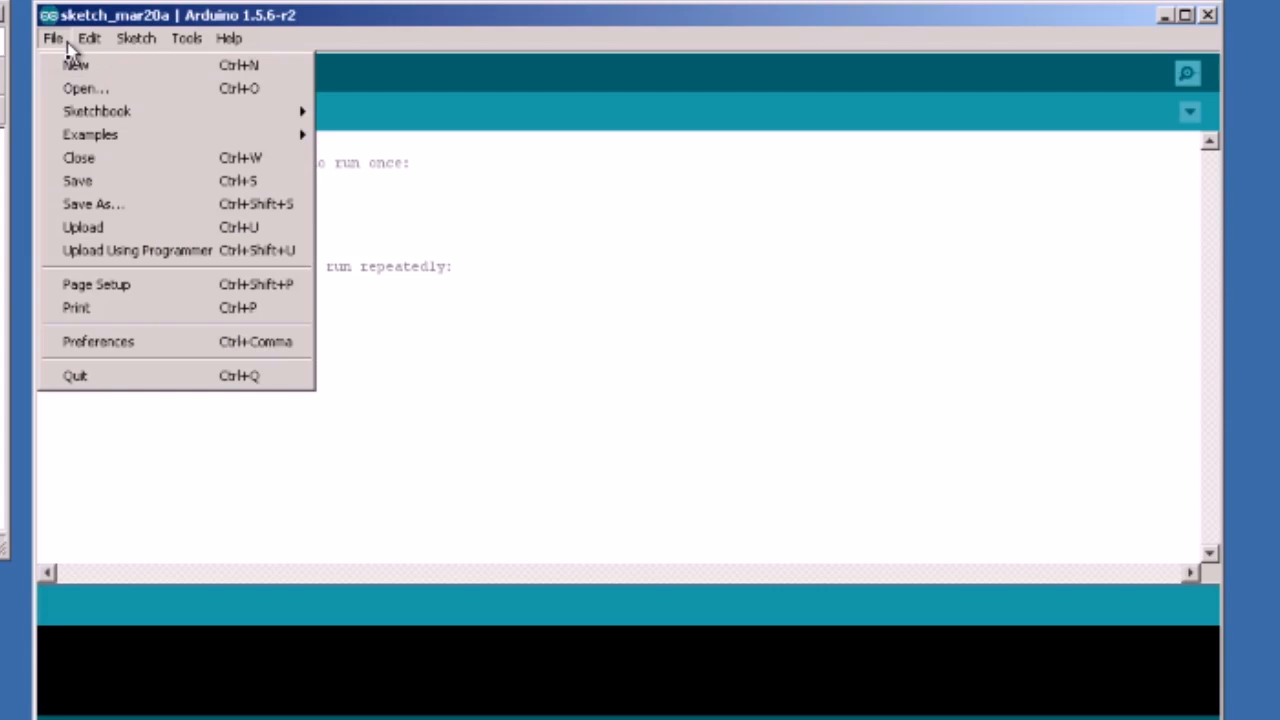
pyautogui.moveTo(96, 112)
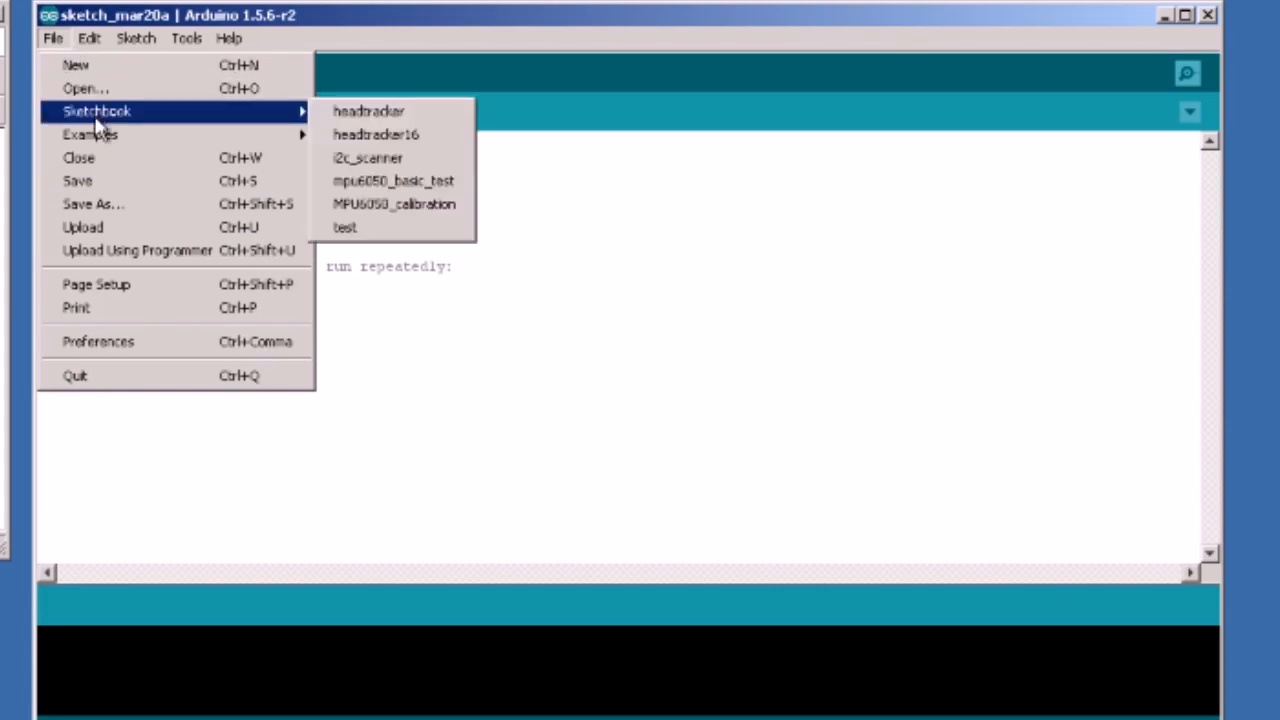
pyautogui.moveTo(394, 204)
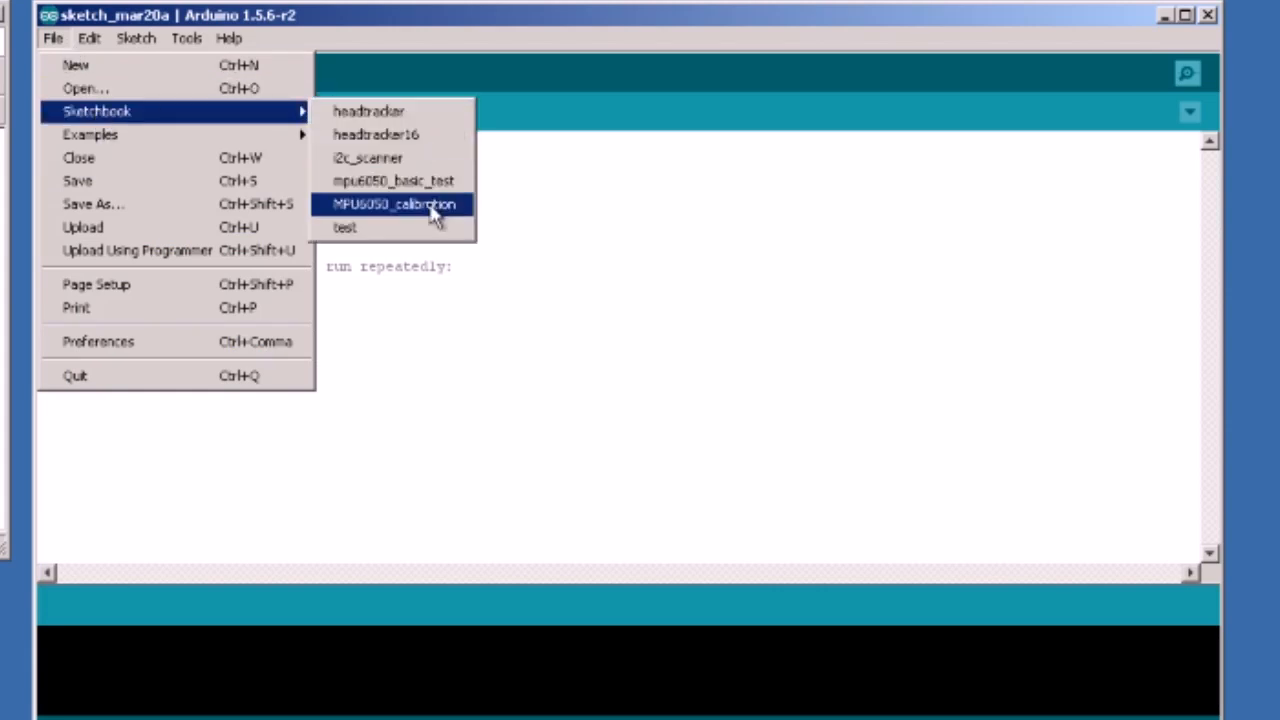
pyautogui.click(392, 204)
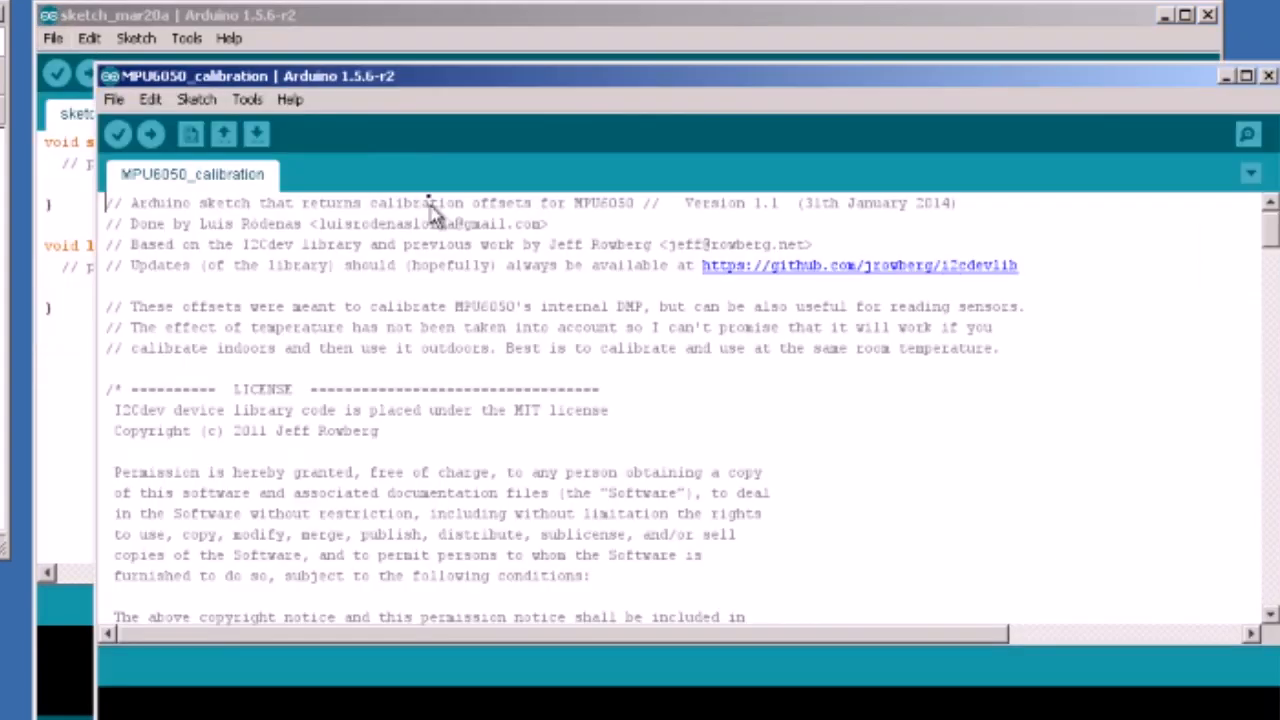